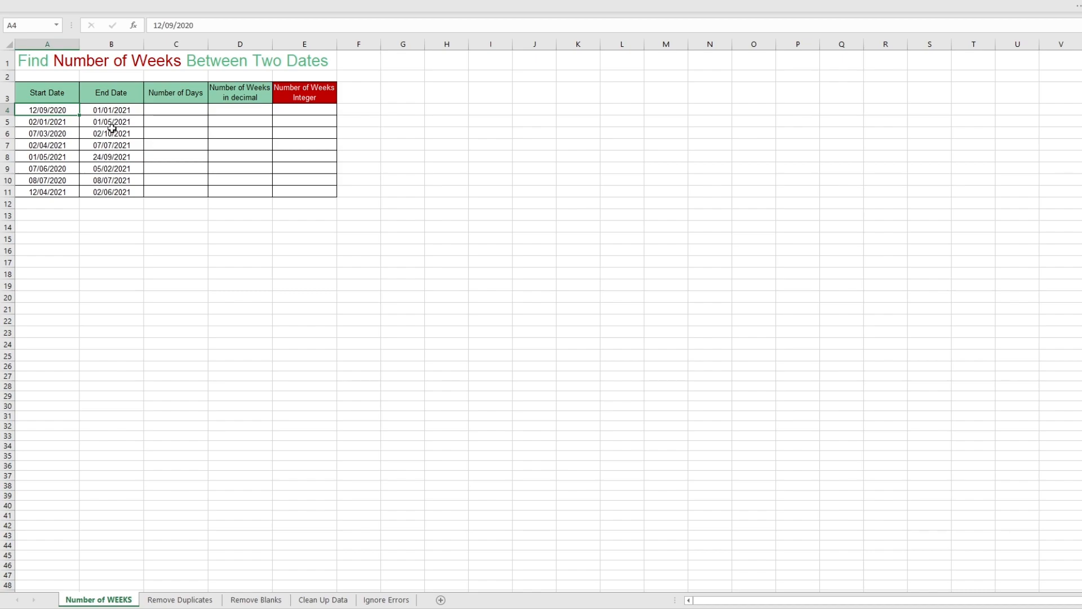
# Step: Enter =B4-A4 in C4 to get 111.00 days between the first dates
pyautogui.click(111, 110)
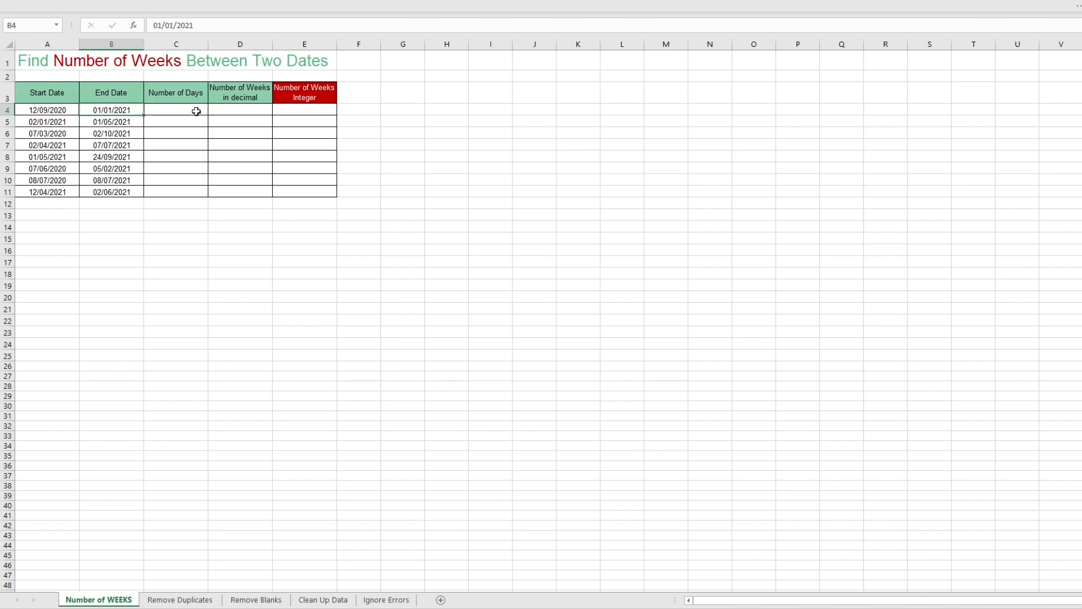
pyautogui.click(176, 110)
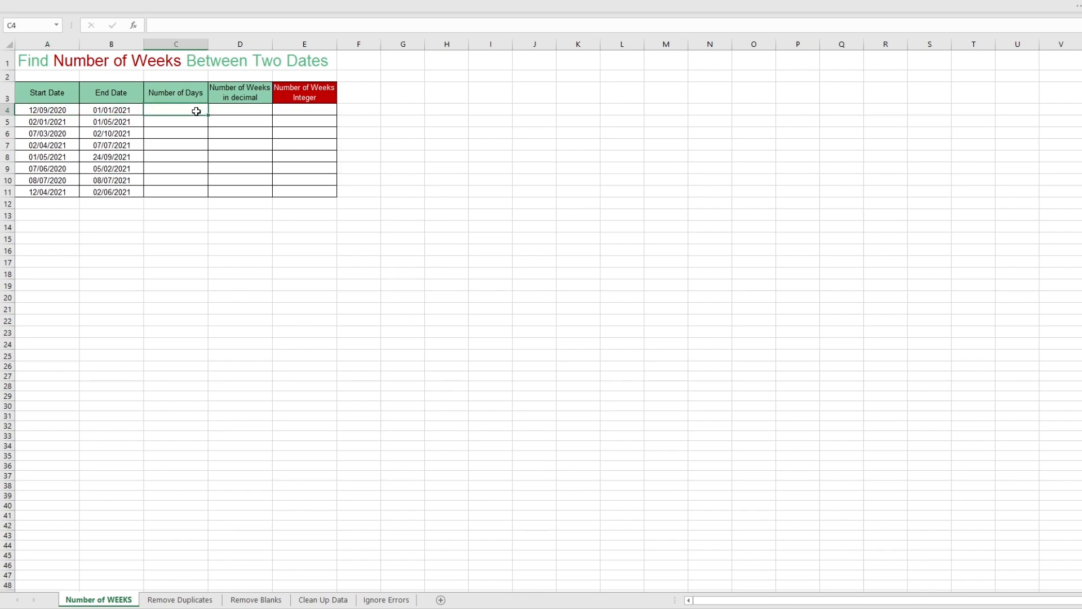
pyautogui.write('=')
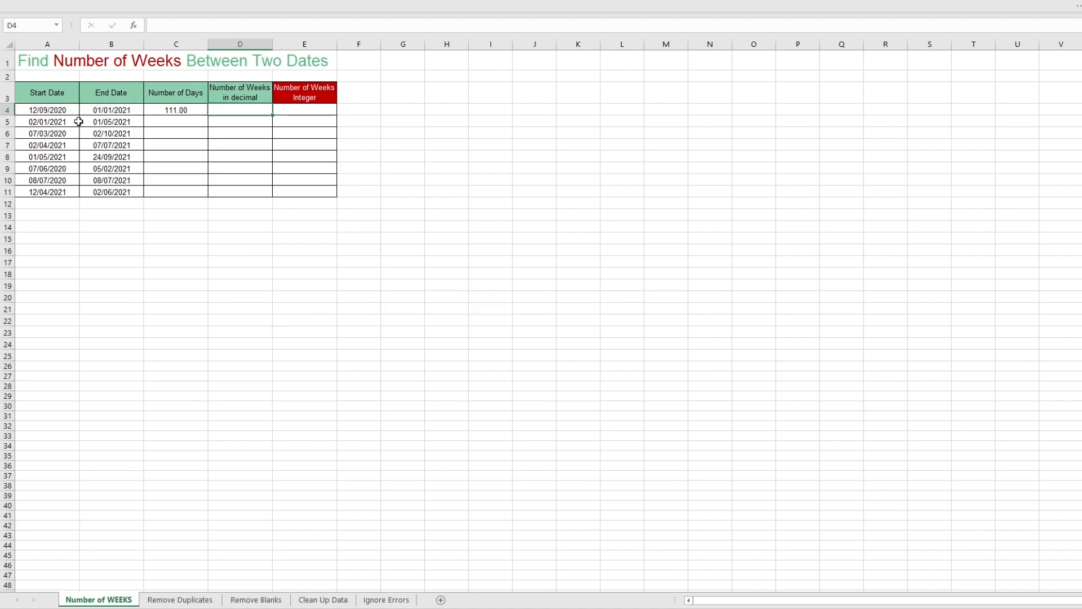
# Step: Enter =C4/7 in D4 so it shows 15.86 decimal weeks
pyautogui.write('=')
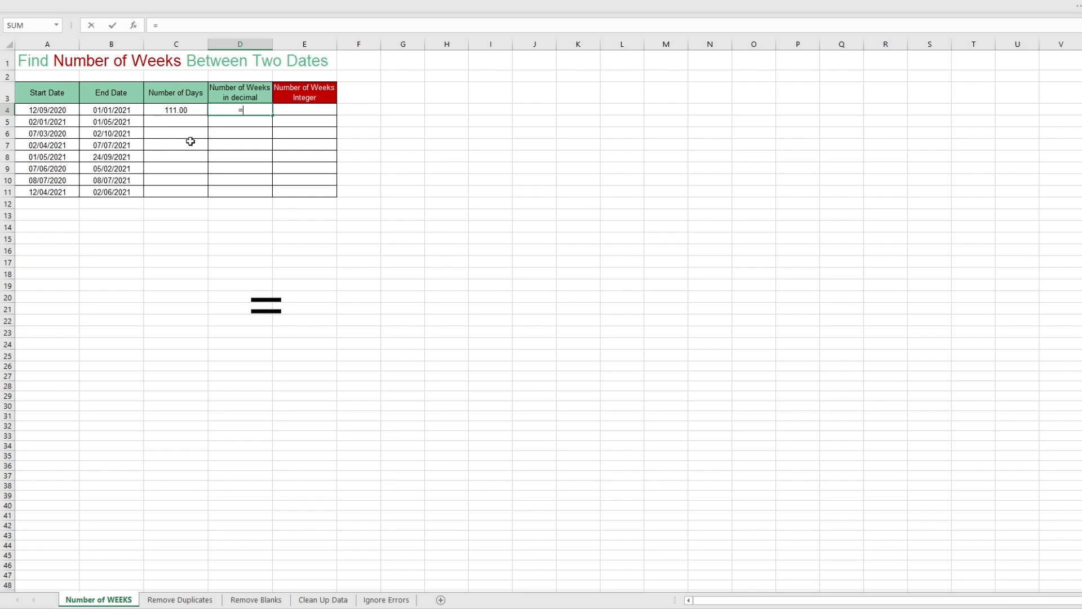
pyautogui.click(176, 110)
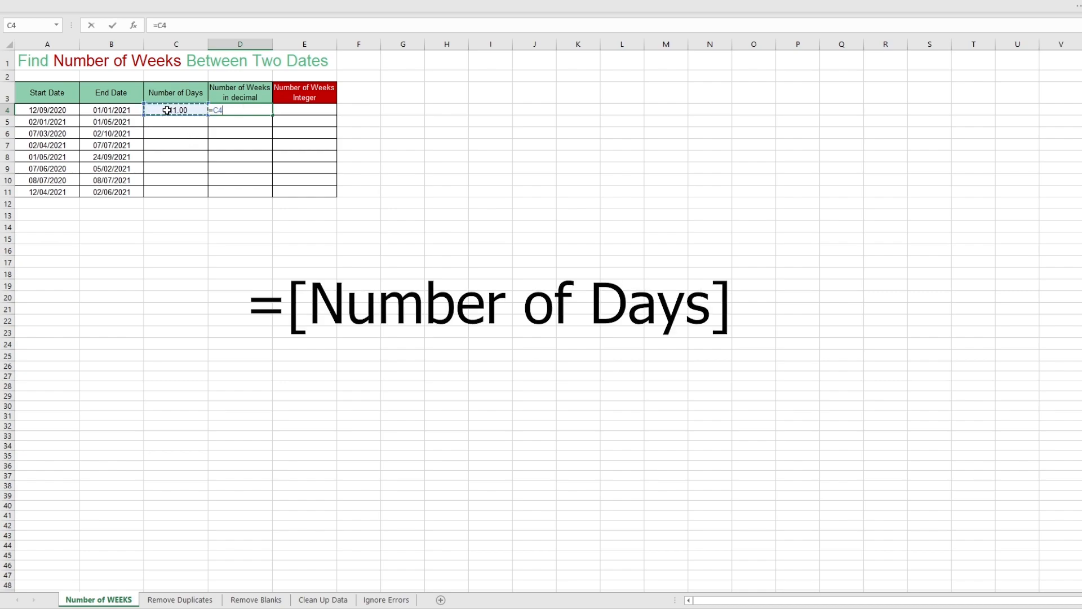
pyautogui.write('/')
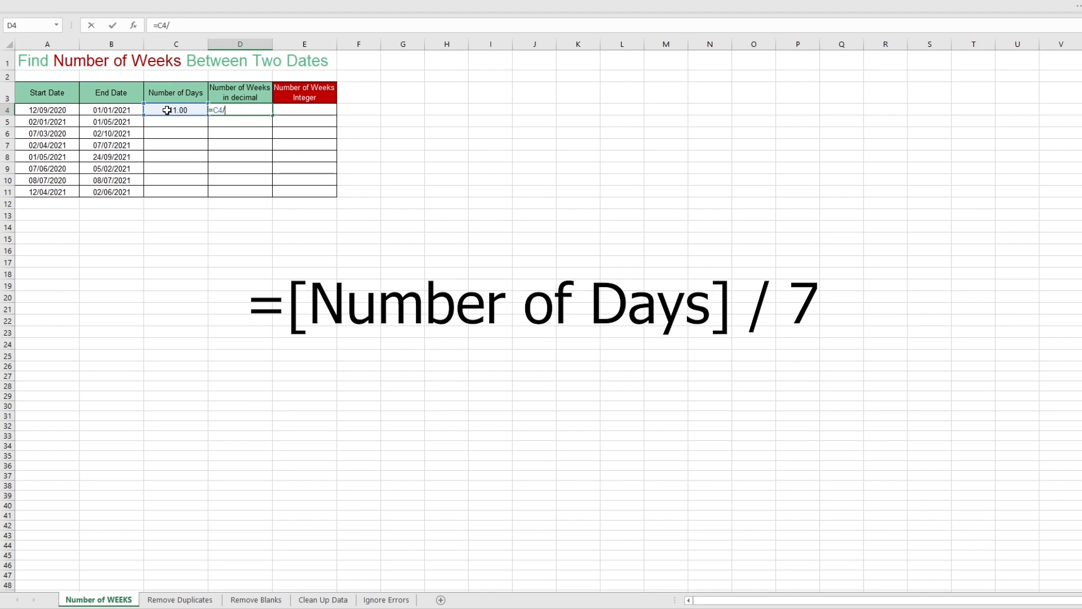
pyautogui.press('Return')
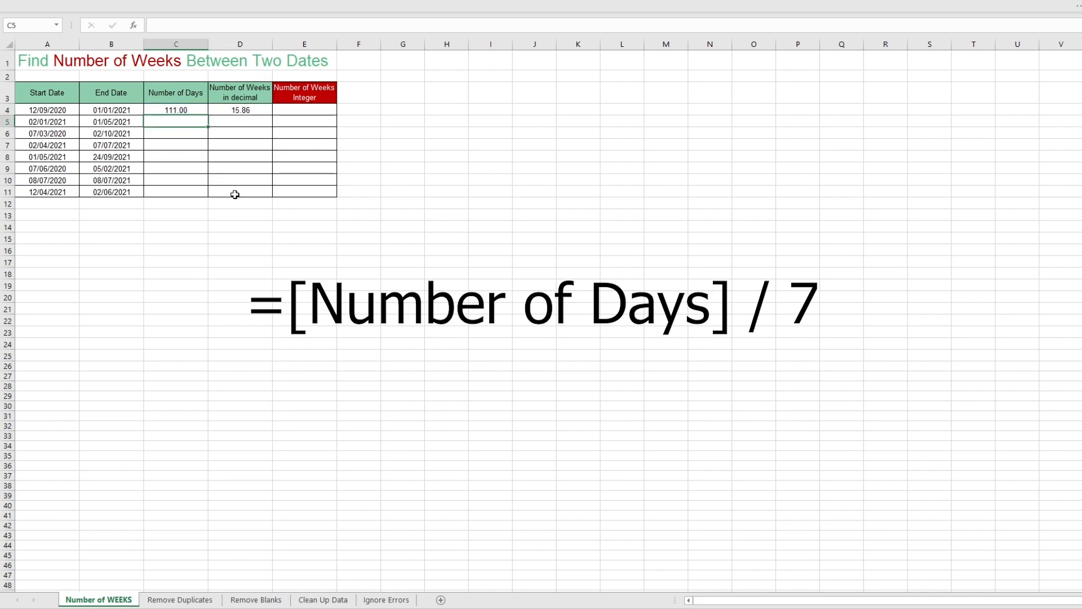
pyautogui.click(240, 110)
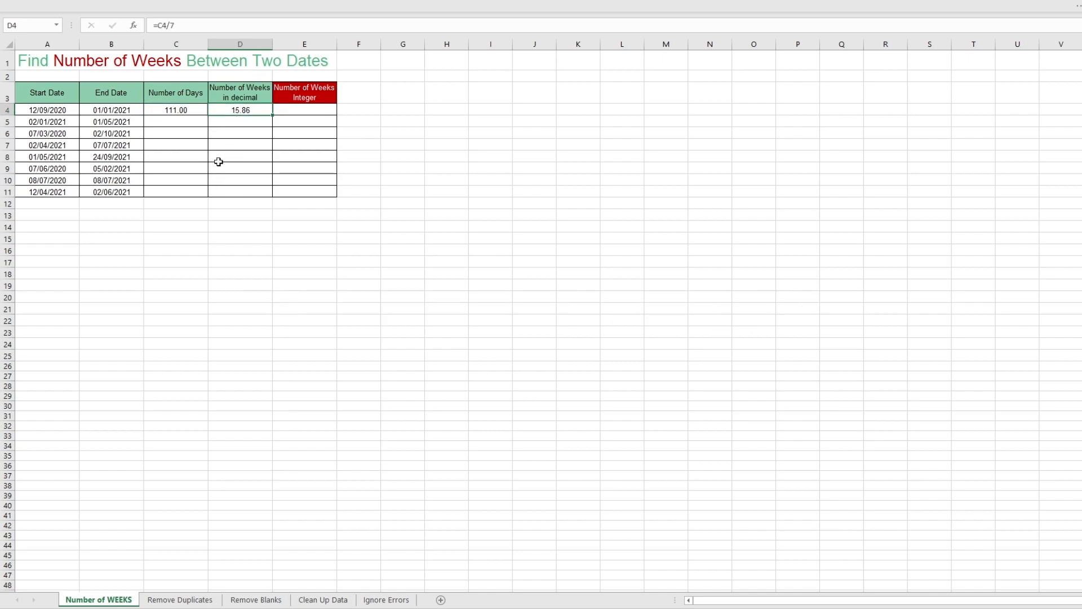
pyautogui.moveTo(225, 222)
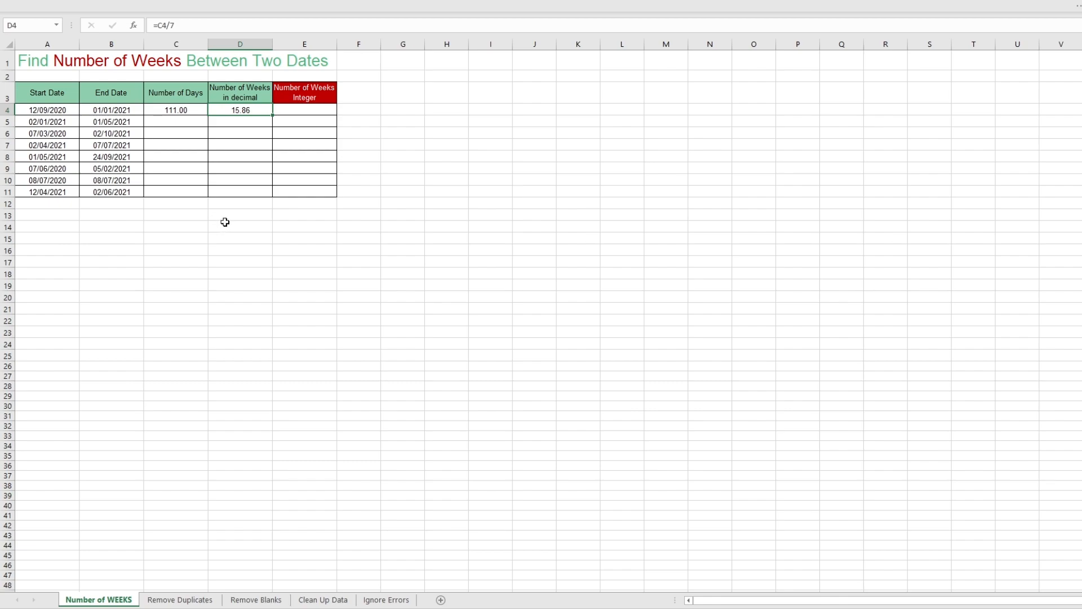
# Step: Enter =TRUNC(D4,0) in E4 and fill C4:E4 down to row 11
pyautogui.click(304, 110)
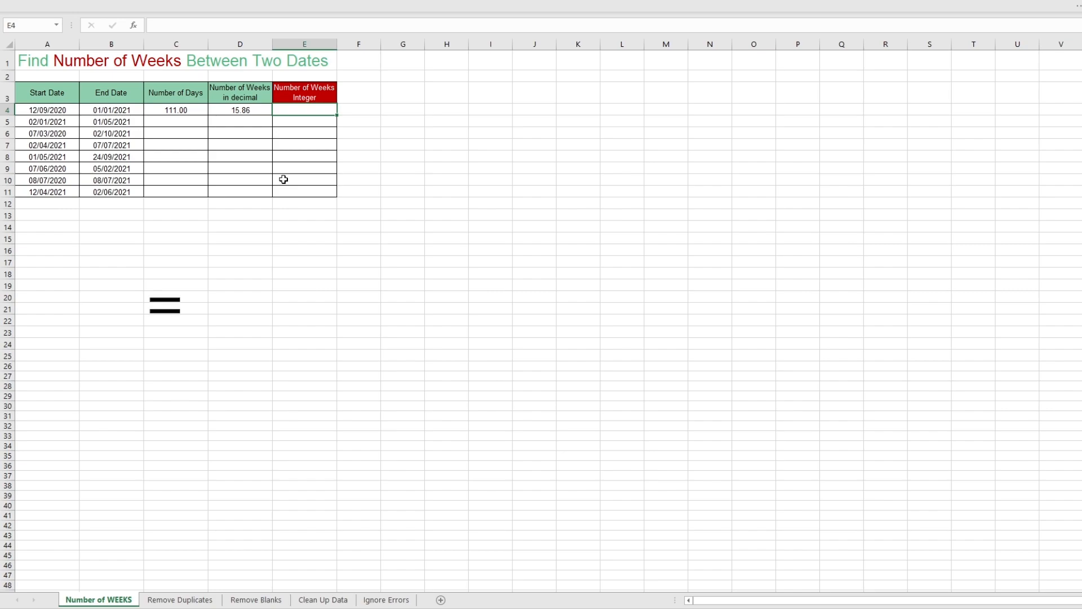
pyautogui.write('=tru')
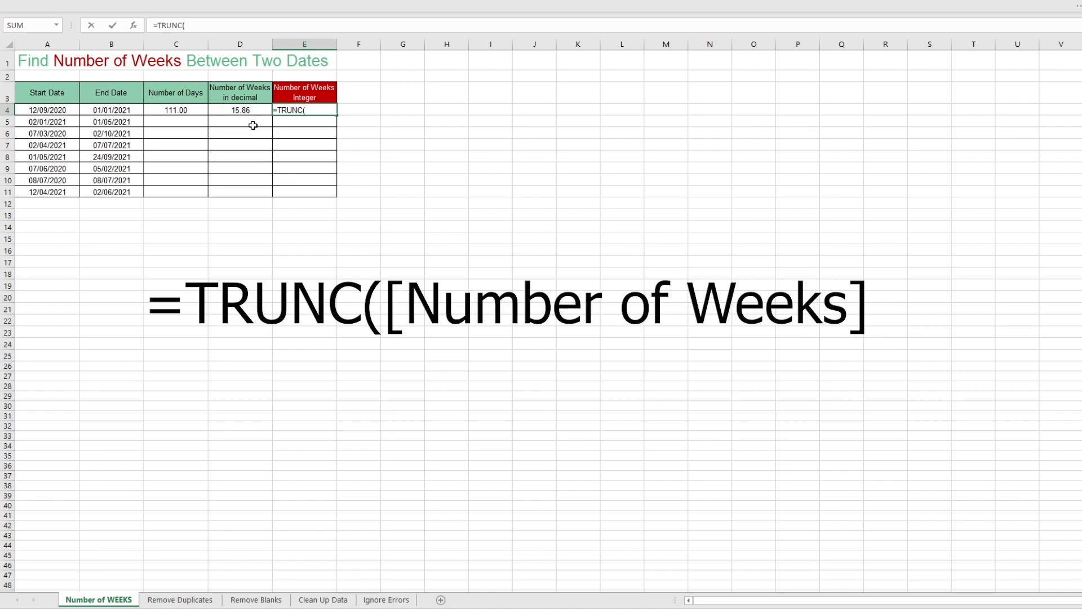
pyautogui.click(239, 110)
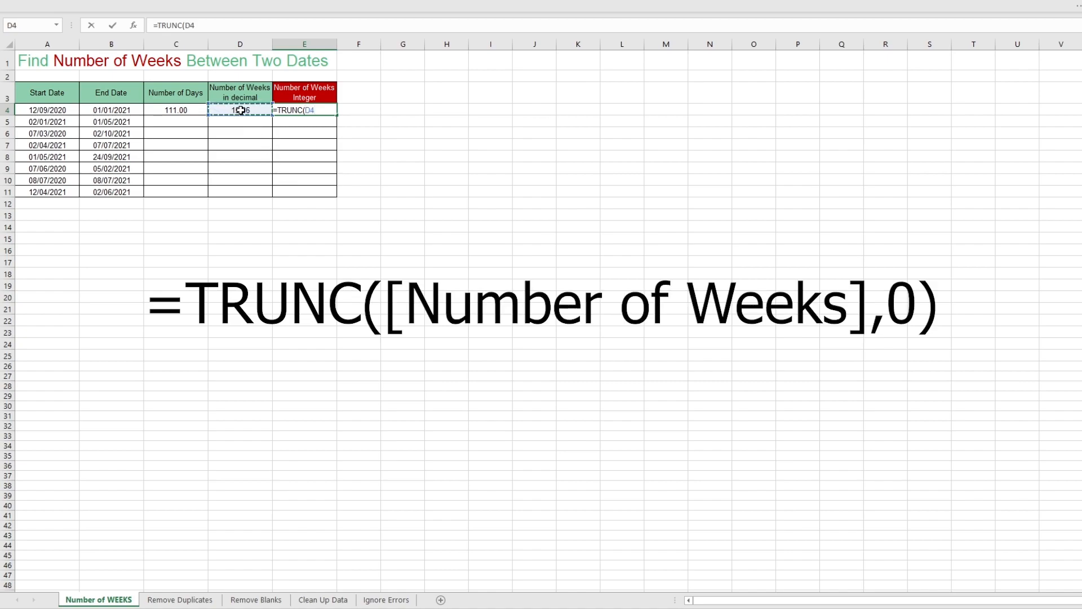
pyautogui.write(',0')
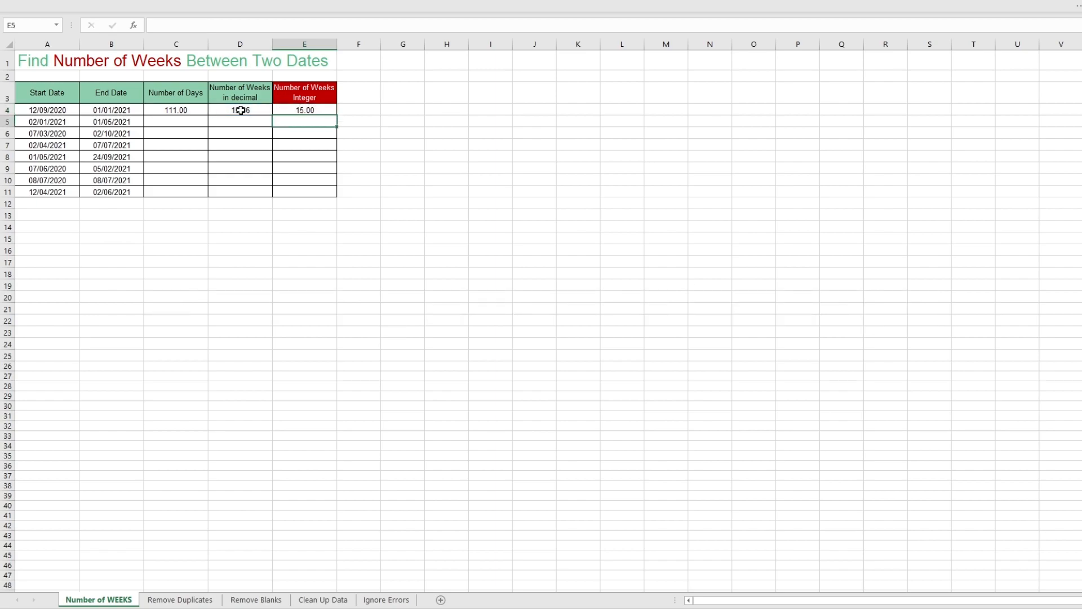
pyautogui.click(175, 110)
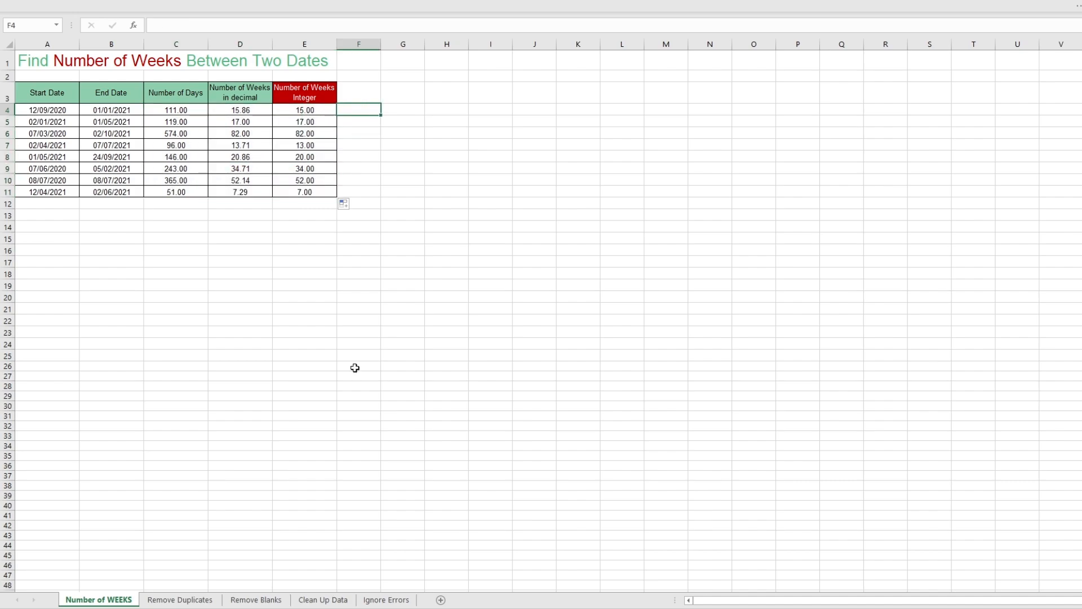
pyautogui.click(179, 599)
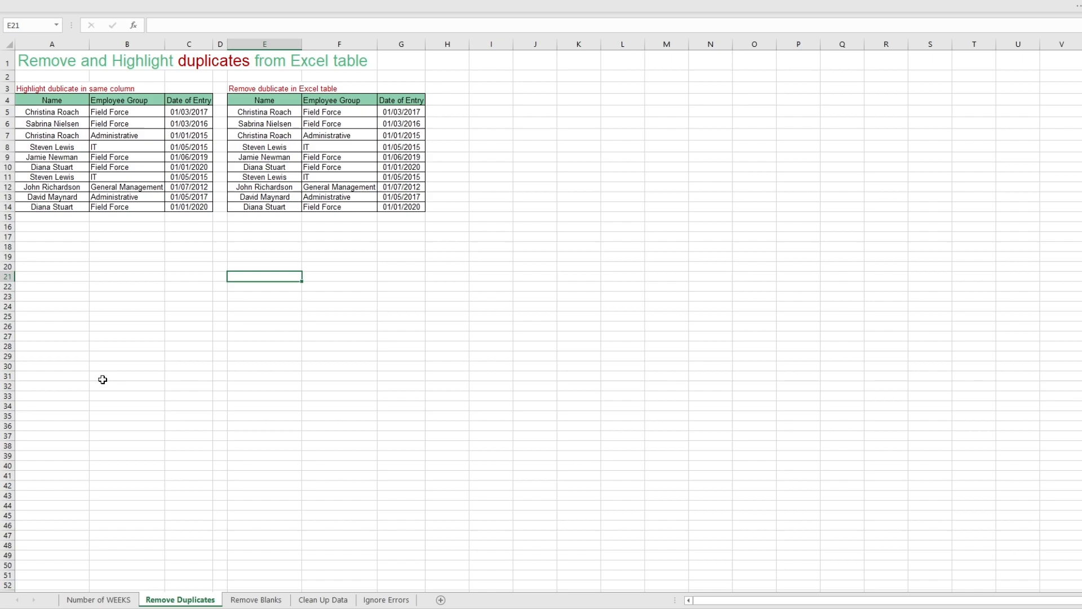
# Step: Highlight duplicate names in A5:A14 with light red fill and dark red text
pyautogui.click(256, 236)
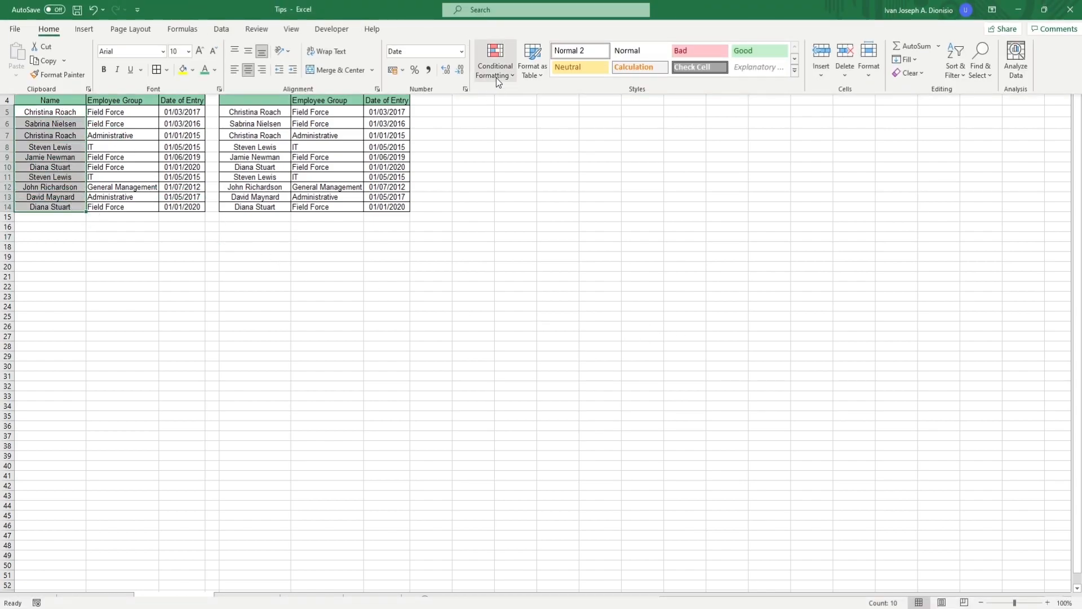
pyautogui.click(495, 59)
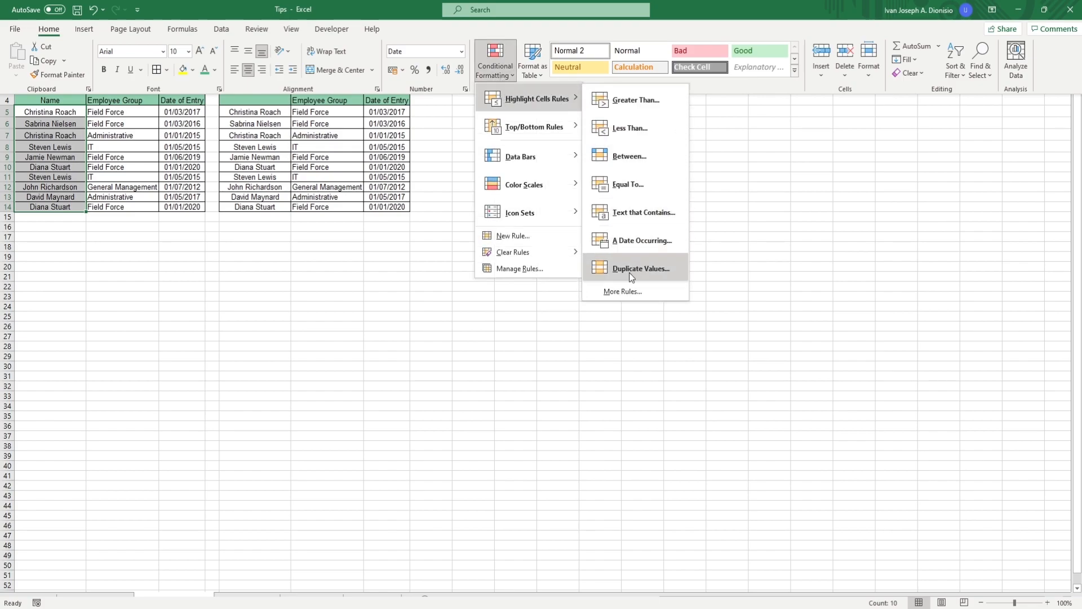
pyautogui.click(639, 268)
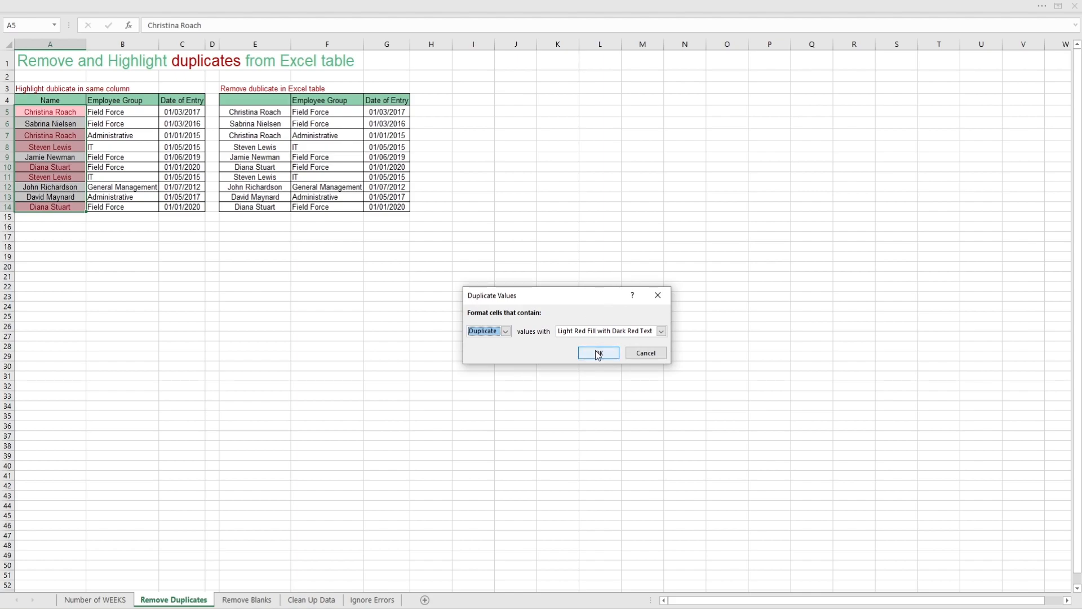
pyautogui.moveTo(549, 339)
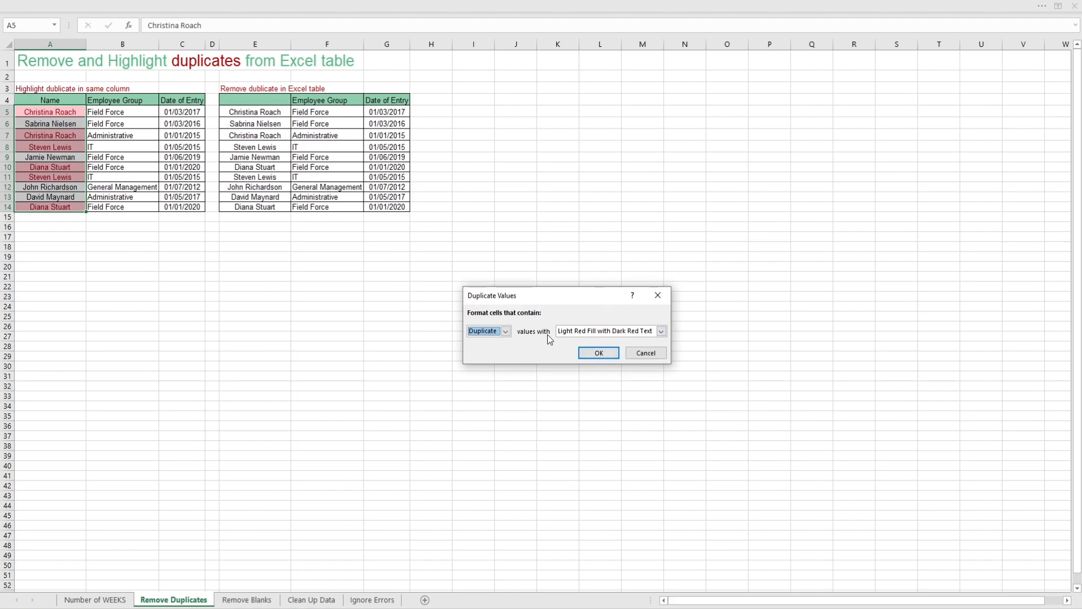
pyautogui.click(597, 353)
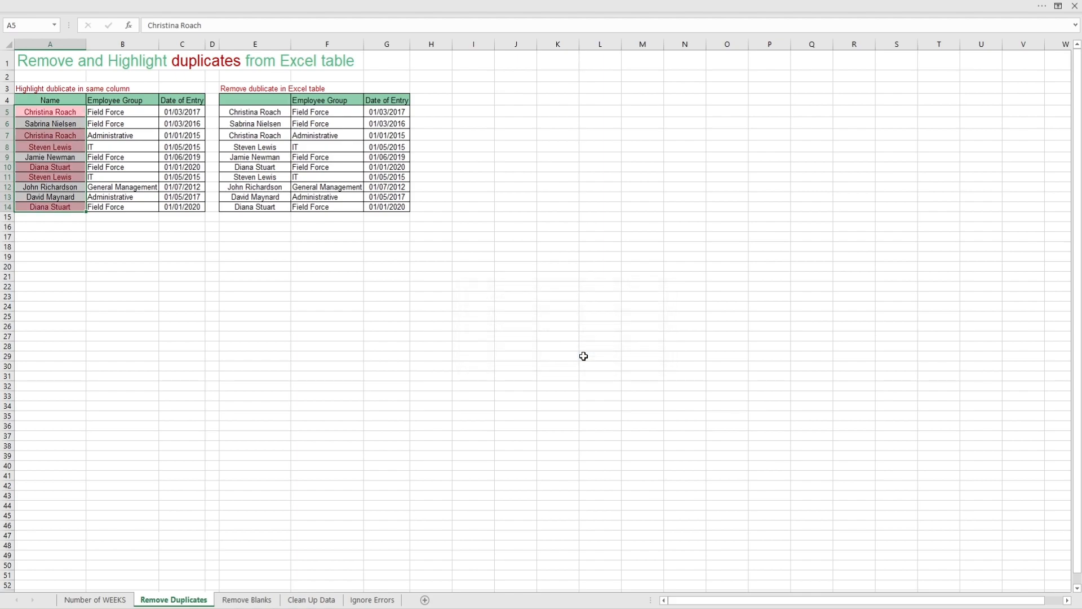
# Step: Remove duplicates across all columns in the second employee table, leaving eight entries
pyautogui.click(431, 286)
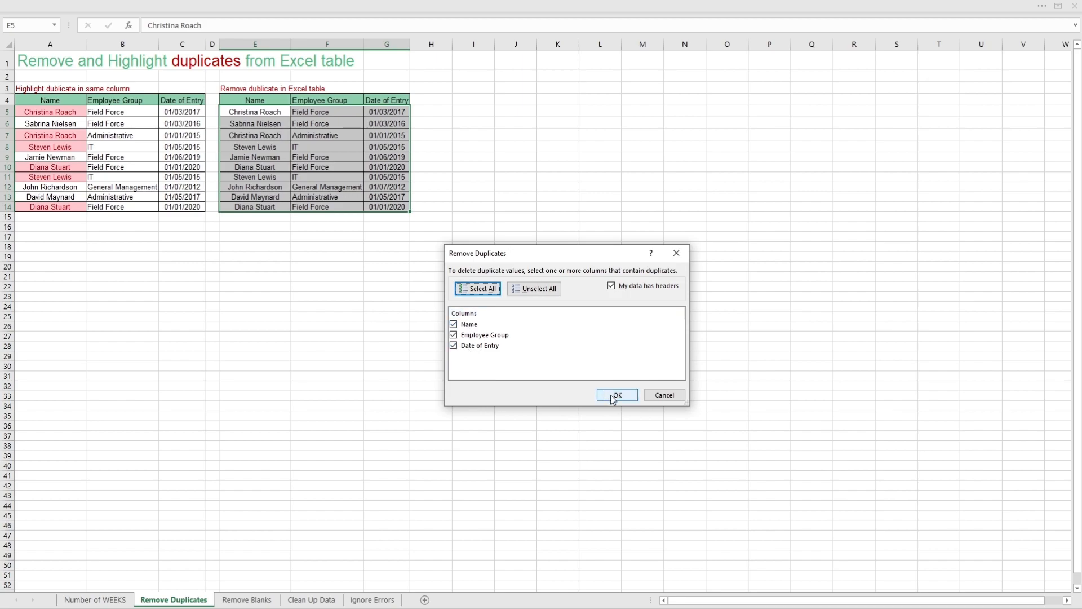
pyautogui.click(616, 395)
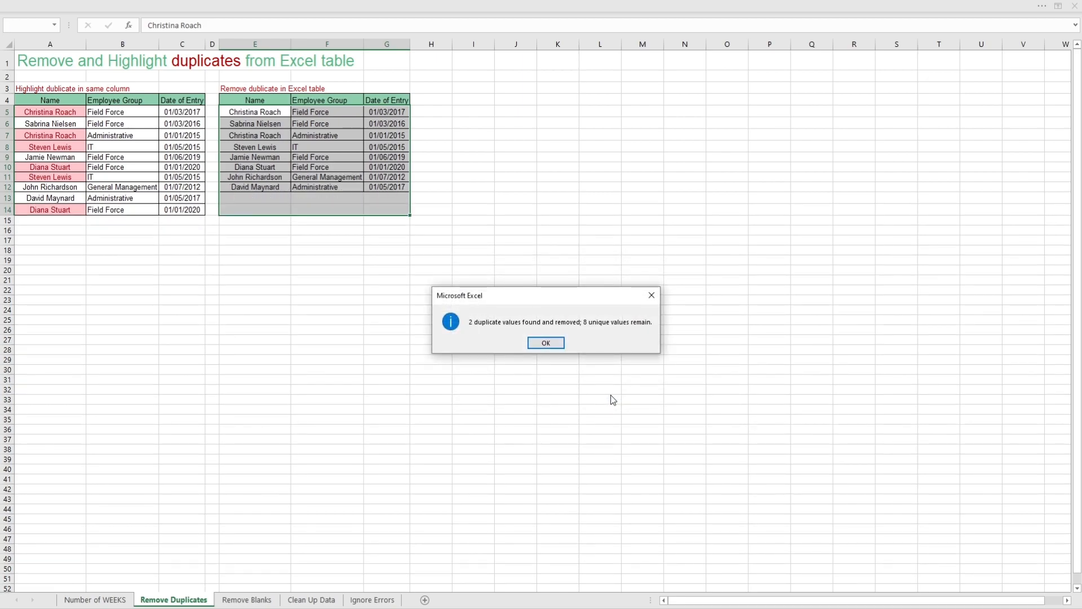
pyautogui.moveTo(468, 329)
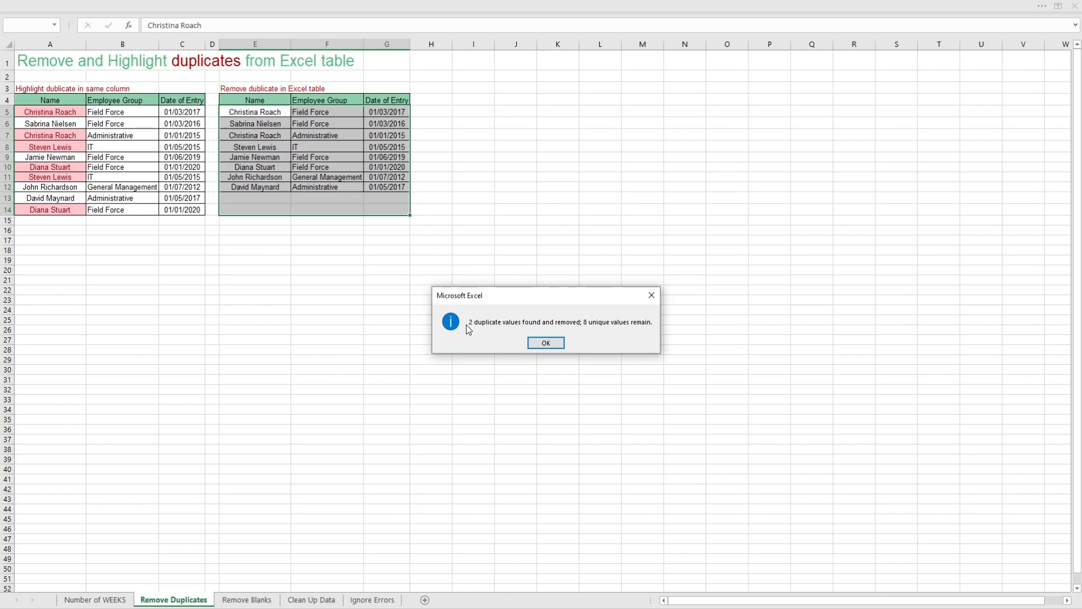
pyautogui.moveTo(621, 336)
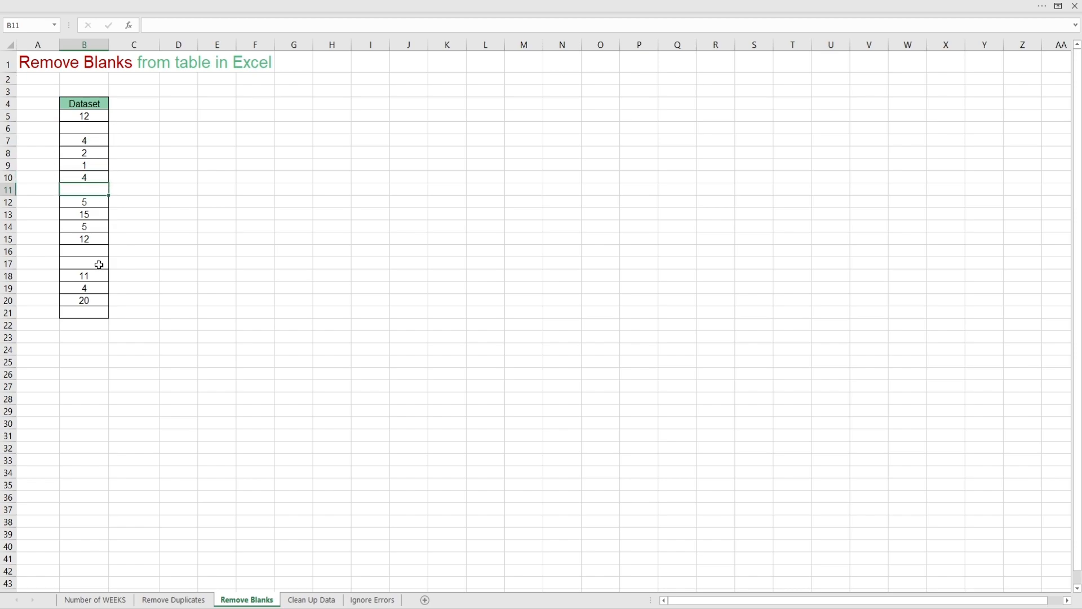
# Step: Select the Dataset column's blank cells with Go To Special and delete them, shifting up
pyautogui.click(83, 311)
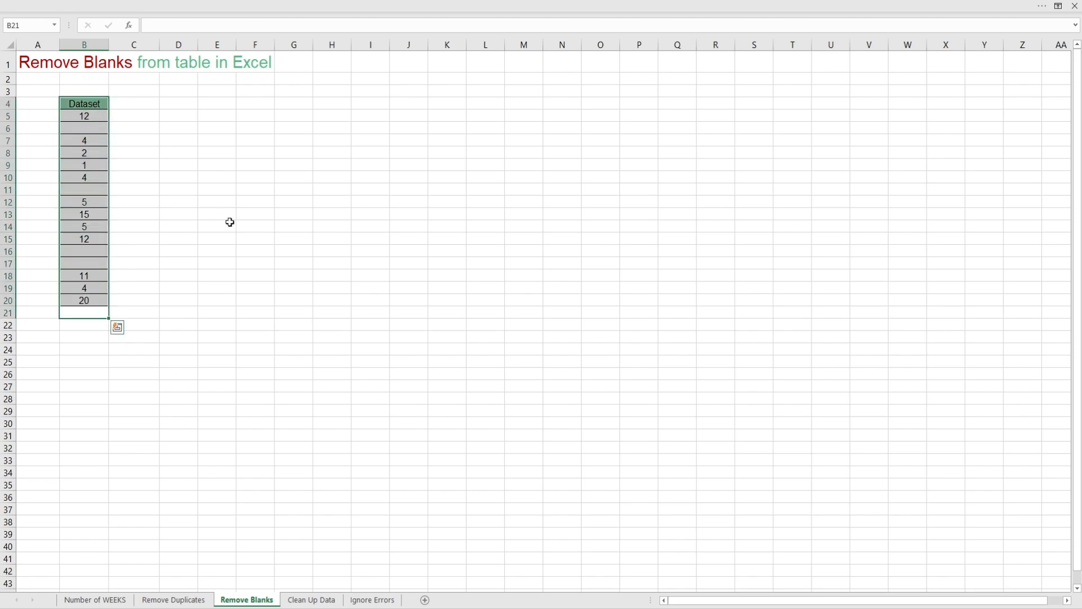
pyautogui.moveTo(436, 247)
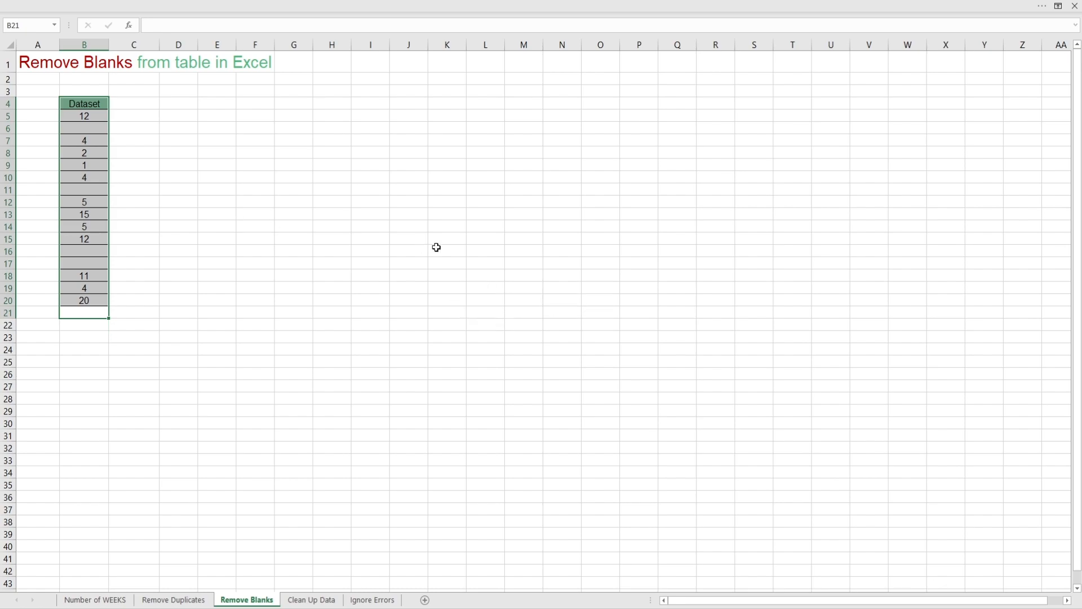
pyautogui.press('ctrl+g')
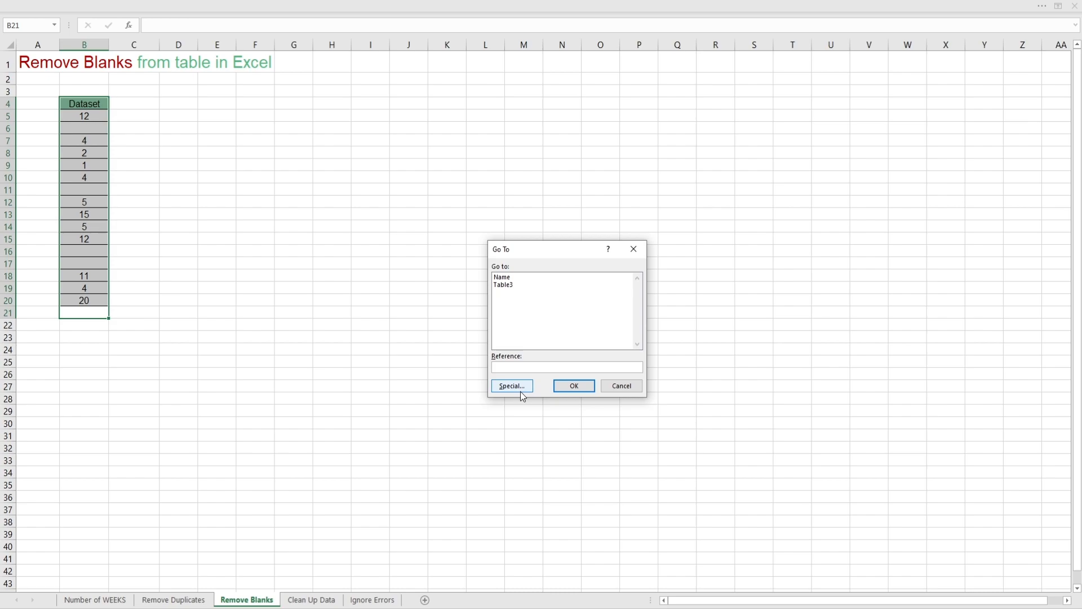
pyautogui.click(511, 385)
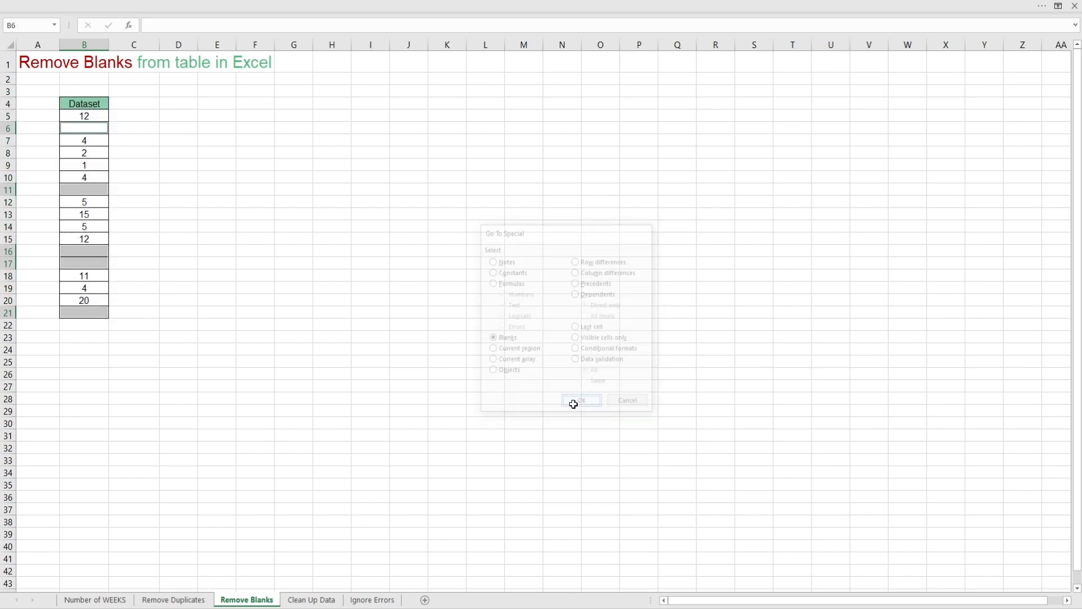
pyautogui.click(580, 400)
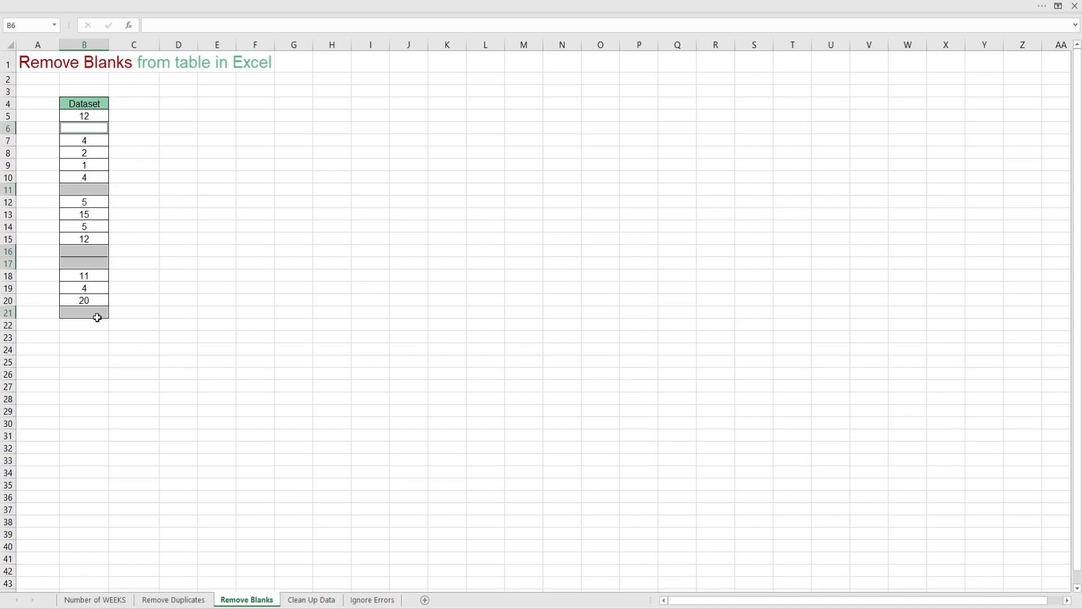
pyautogui.moveTo(98, 127)
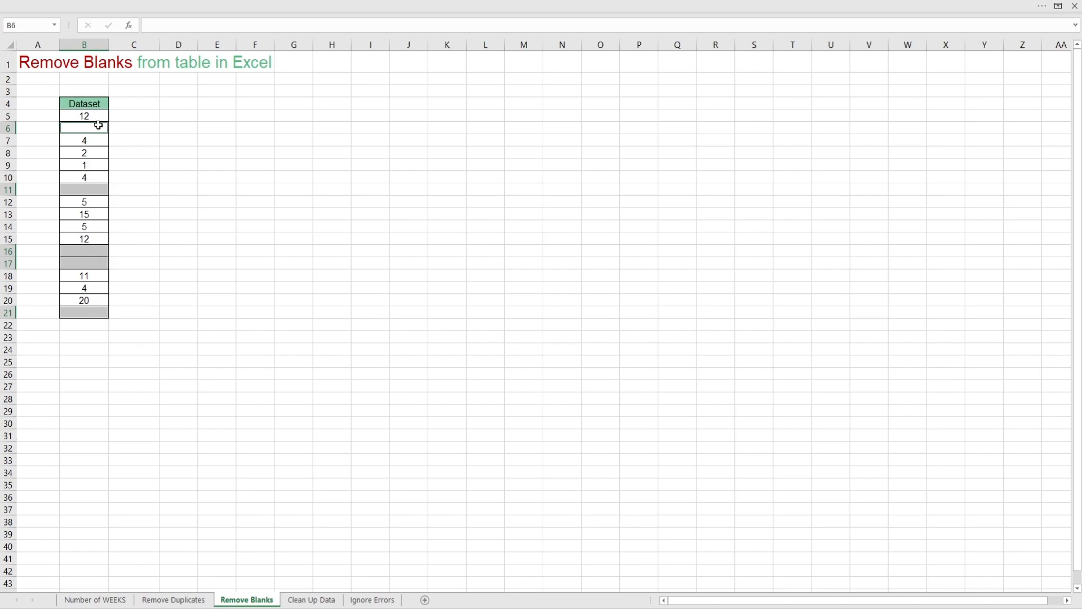
pyautogui.moveTo(452, 300)
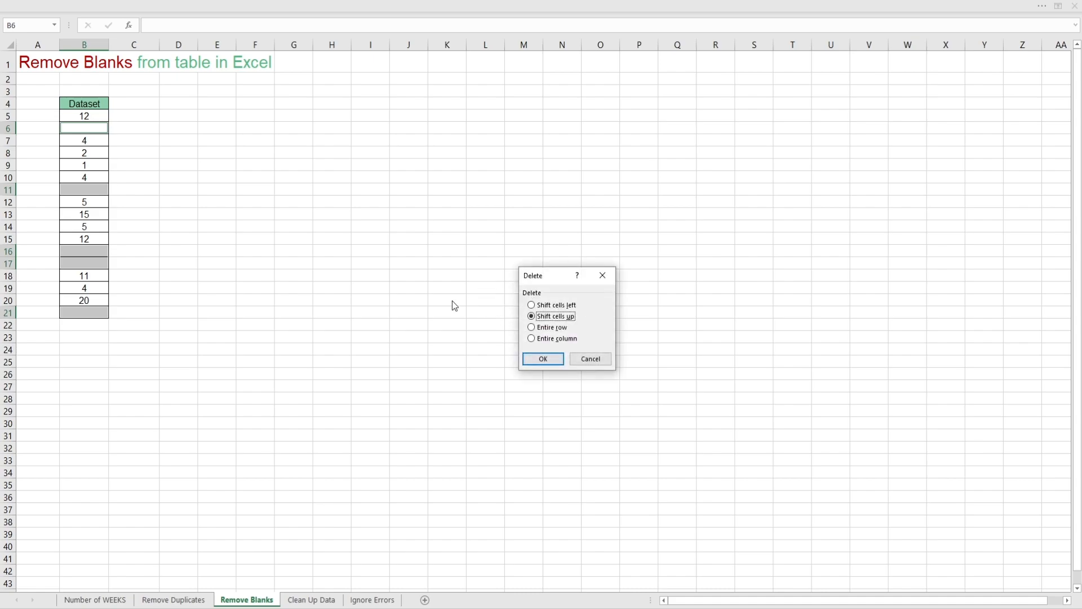
pyautogui.click(543, 358)
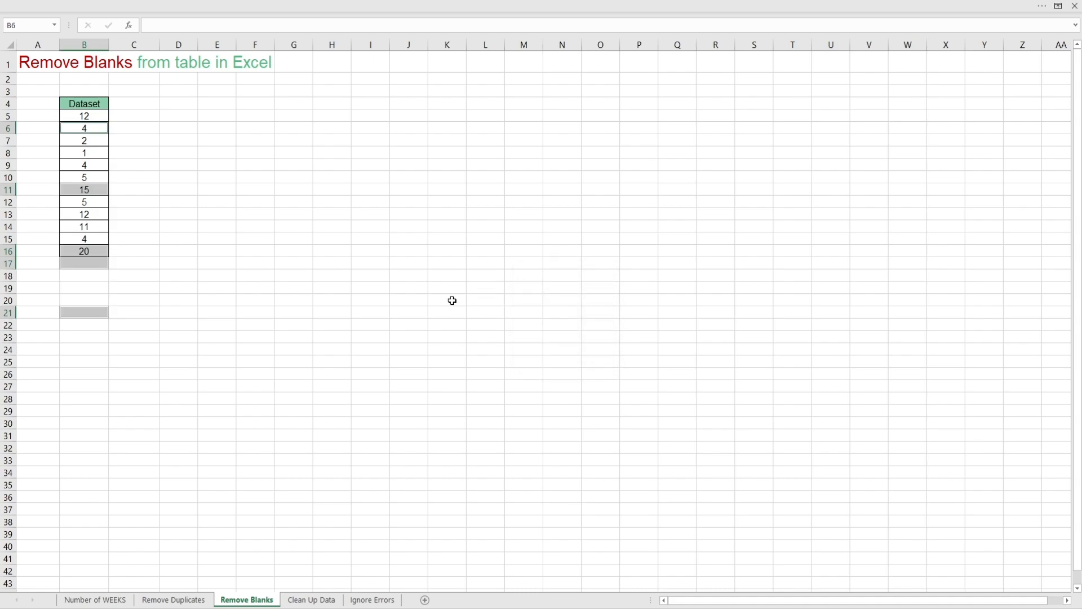
pyautogui.click(322, 599)
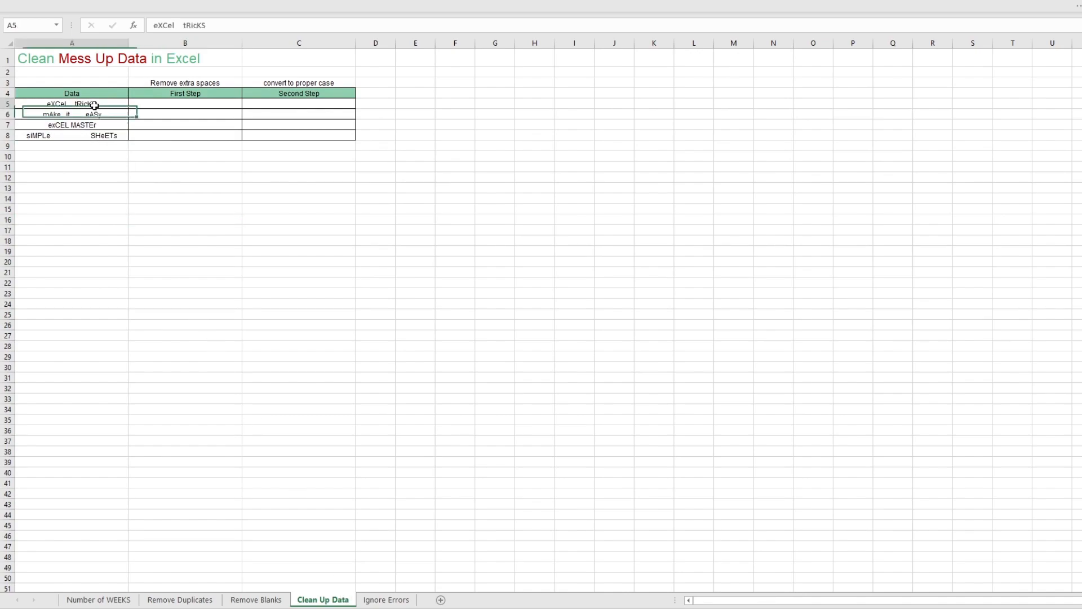
# Step: Enter =TRIM(A5) in B5 and fill it down to B8
pyautogui.click(184, 103)
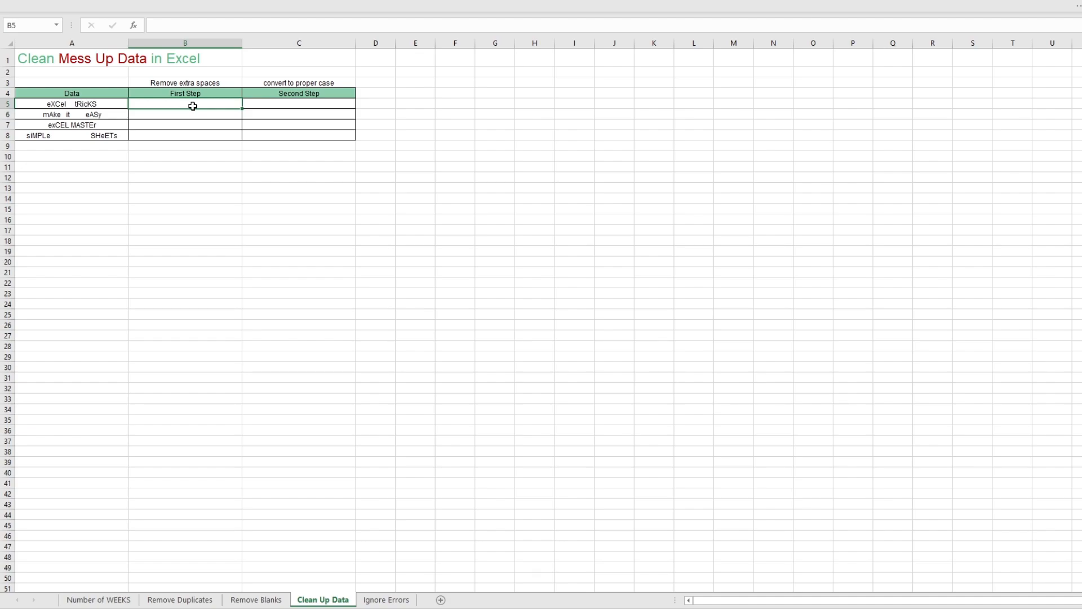
pyautogui.write('=TRIM(')
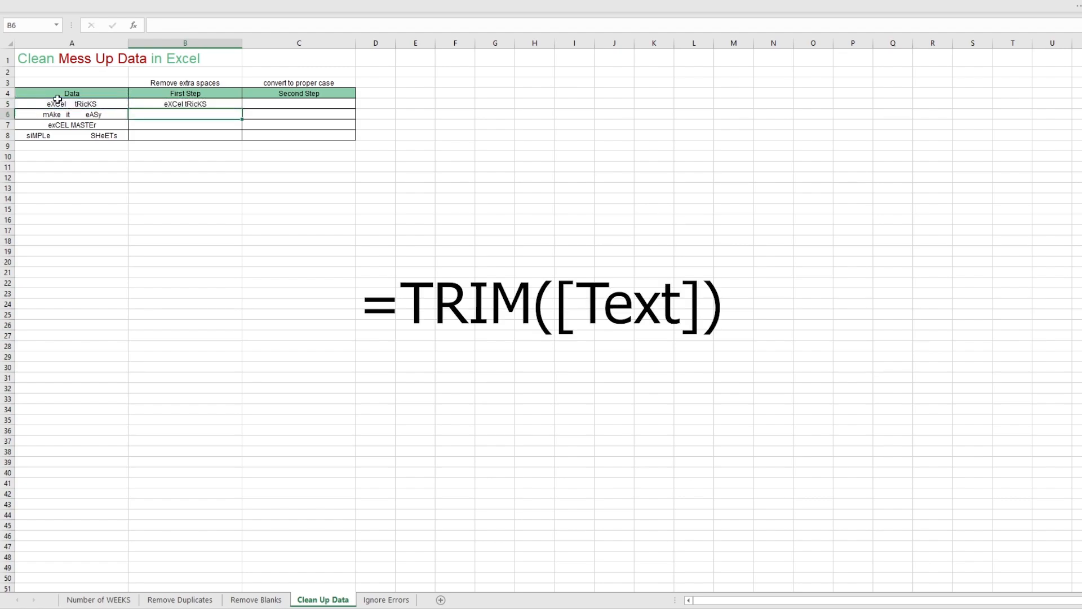
pyautogui.click(184, 104)
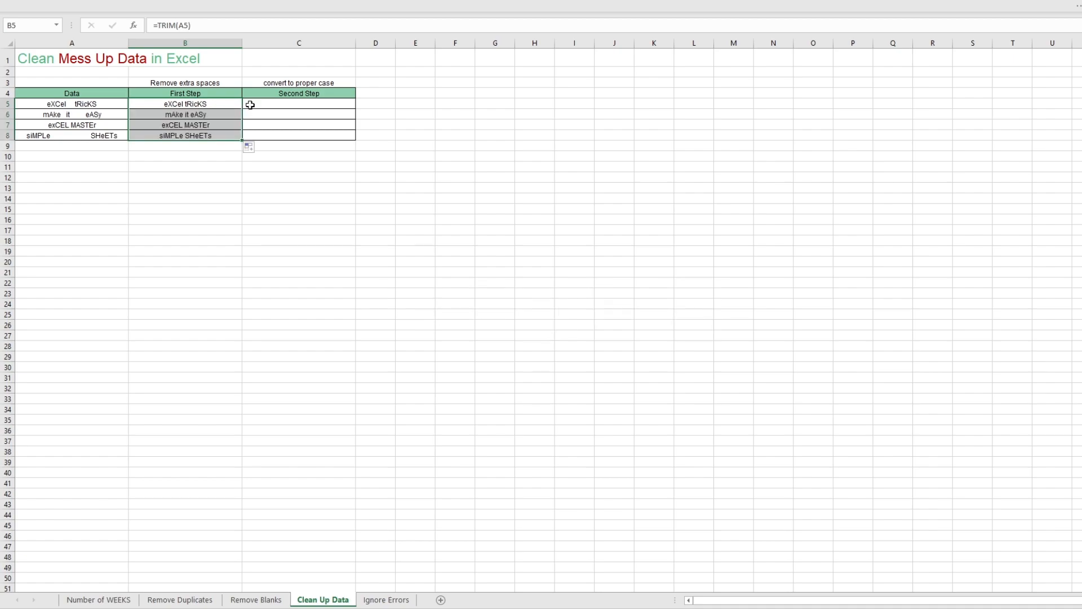
# Step: Enter =PROPER(B5) in C5 and fill it down to C8
pyautogui.click(299, 104)
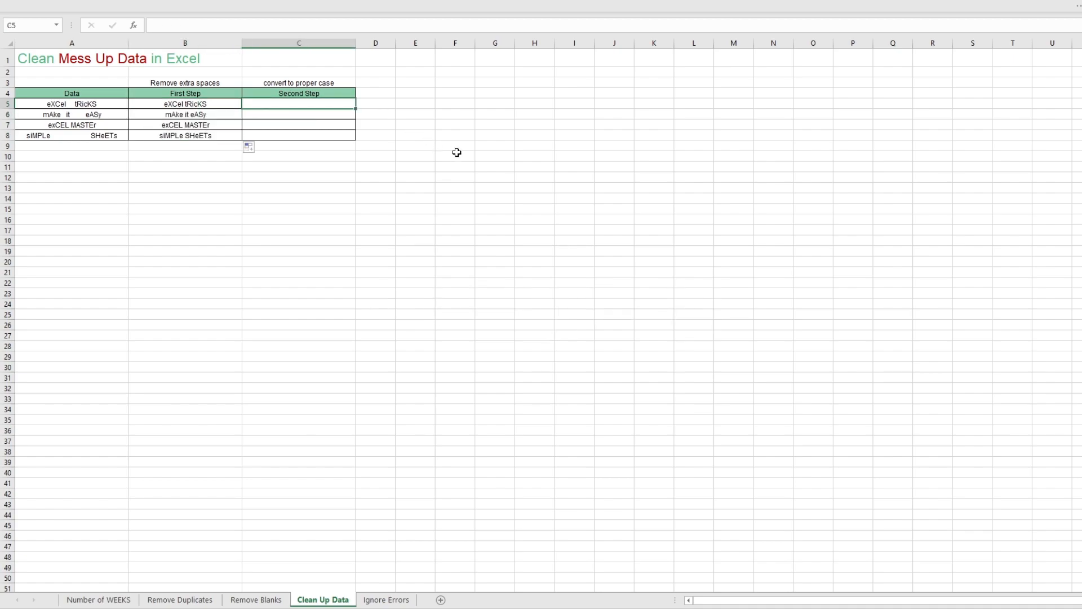
pyautogui.write('=pr')
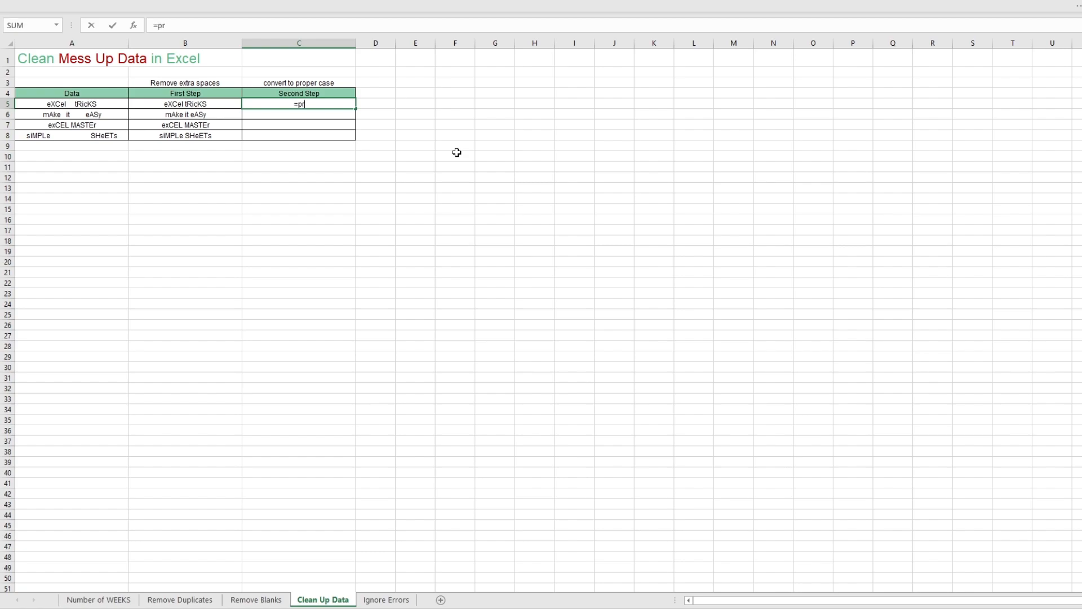
pyautogui.write('op')
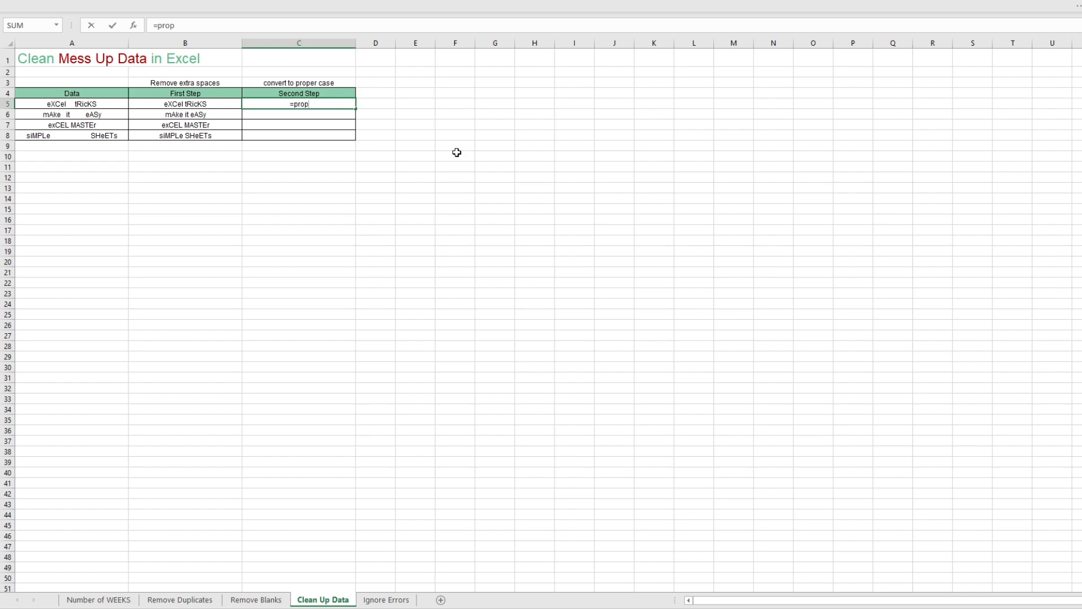
pyautogui.click(184, 104)
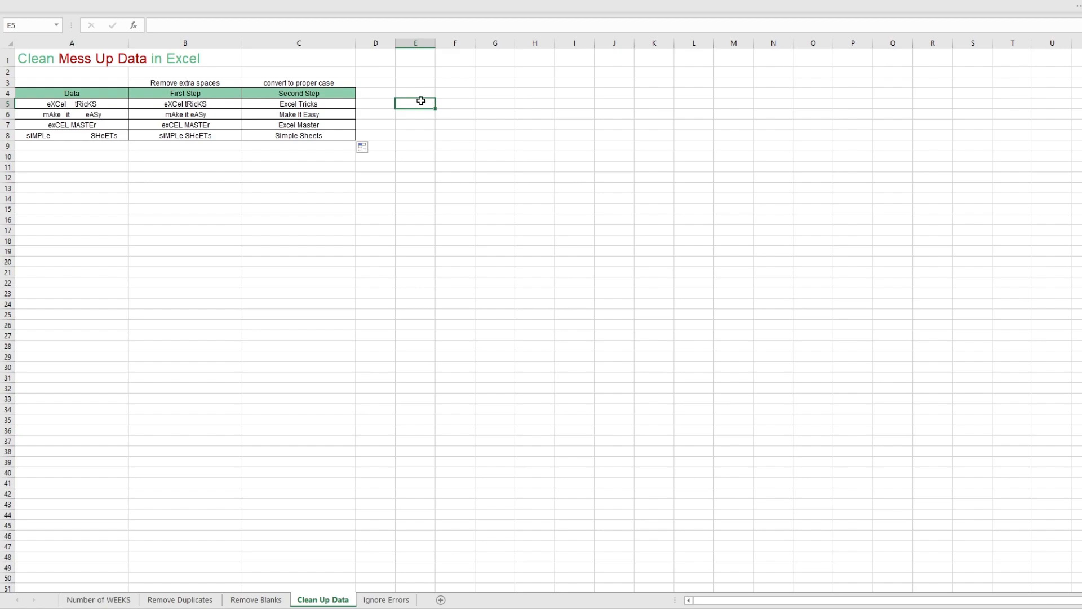
pyautogui.click(372, 600)
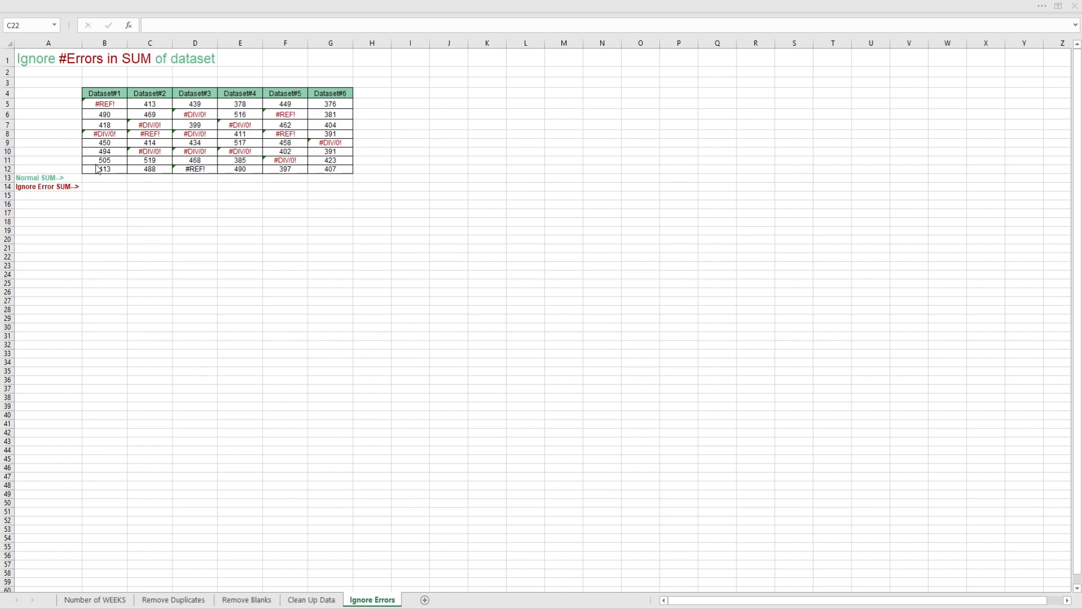
# Step: Enter =SUM(B5:B12) in B13 for Dataset#1, which returns #REF!
pyautogui.click(148, 124)
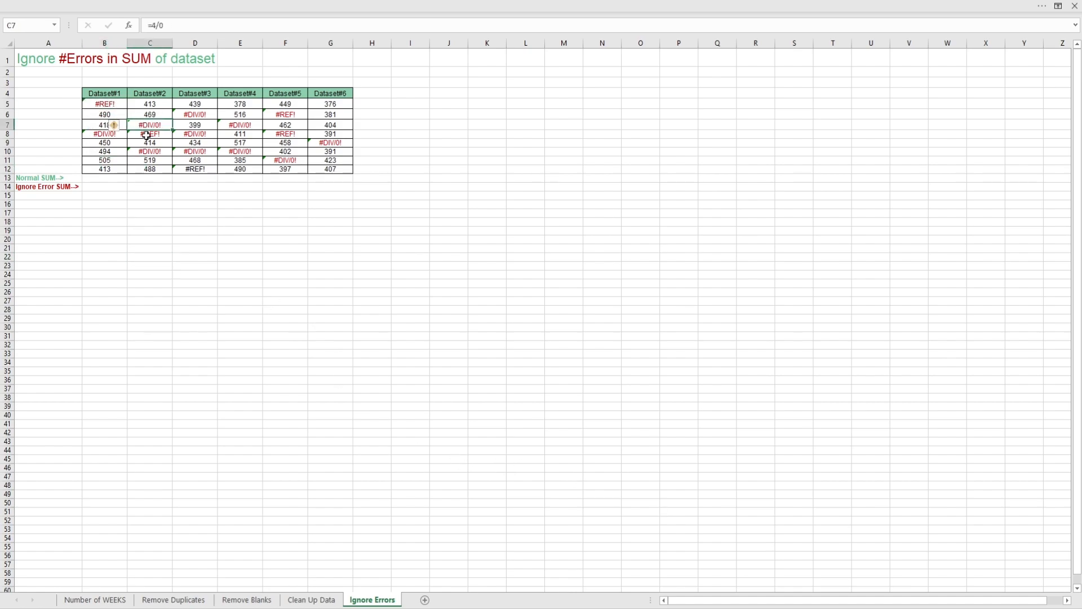
pyautogui.click(194, 114)
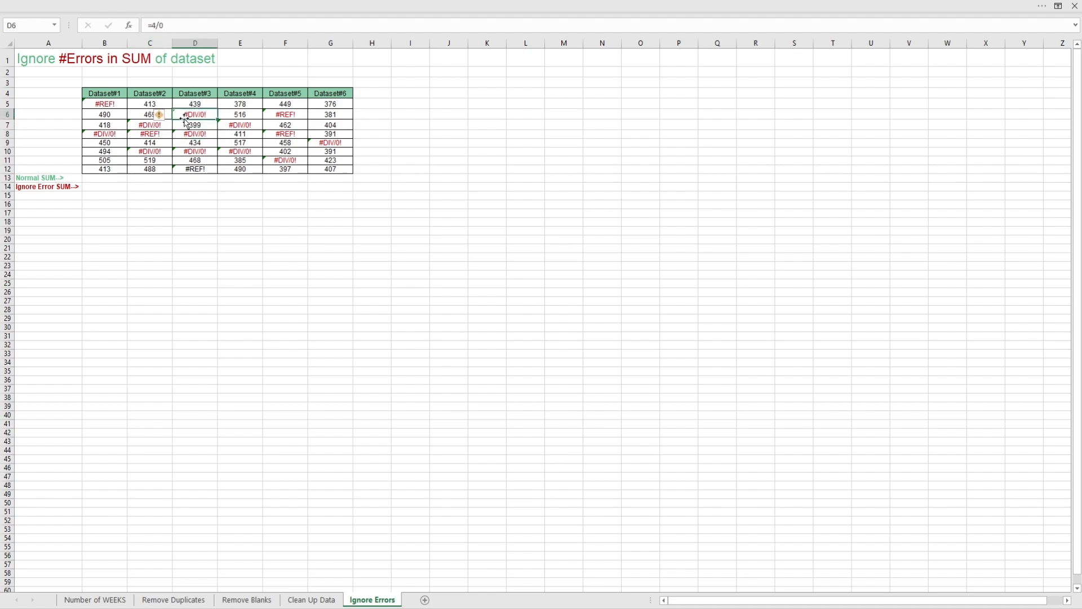
pyautogui.click(105, 178)
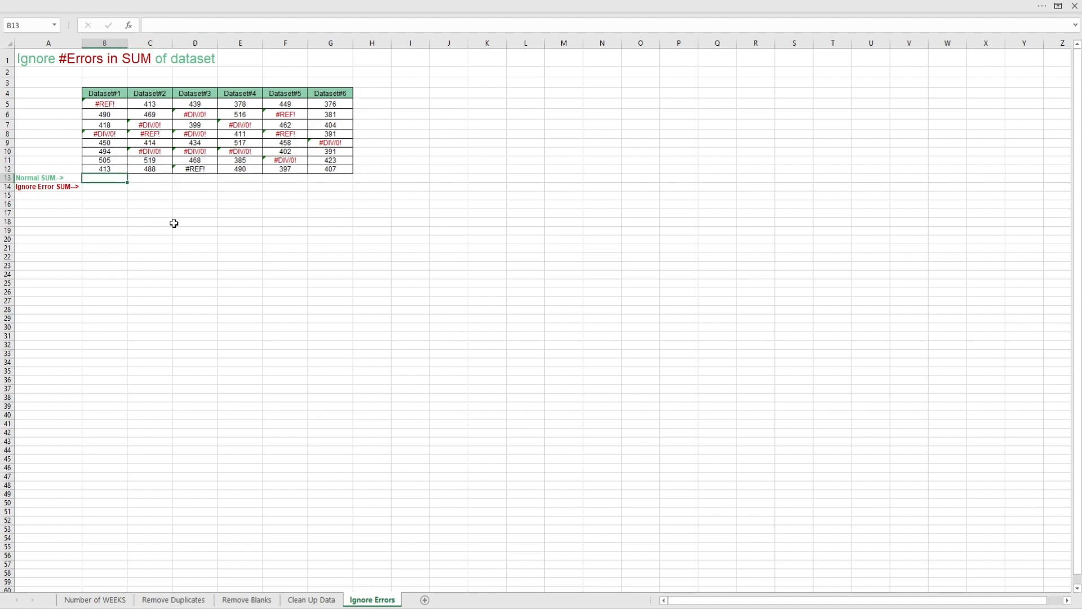
pyautogui.write('=SUM(')
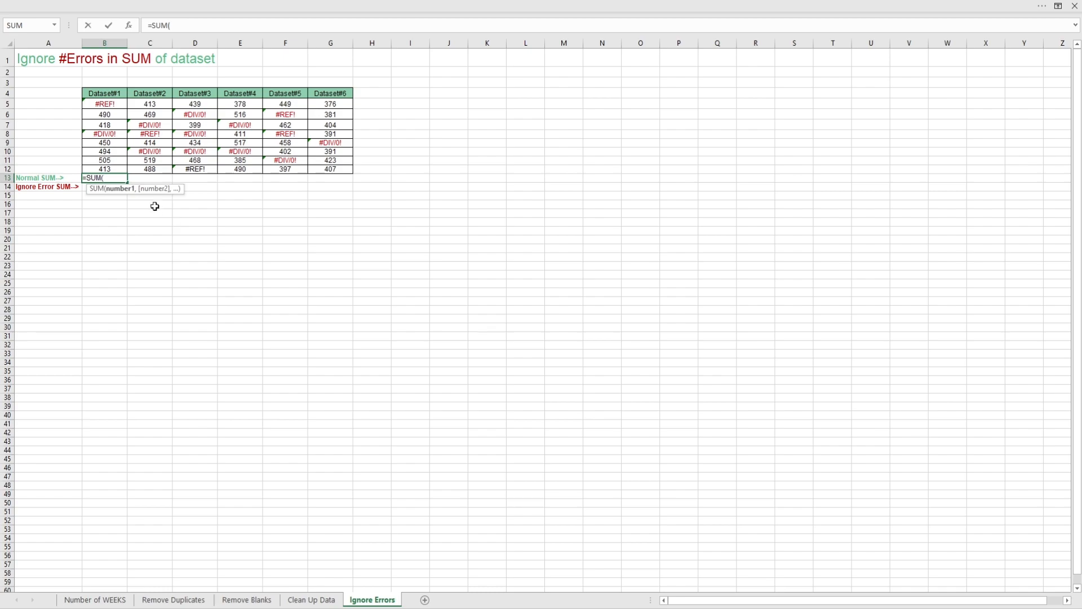
pyautogui.moveTo(104, 104); pyautogui.dragTo(104, 169)
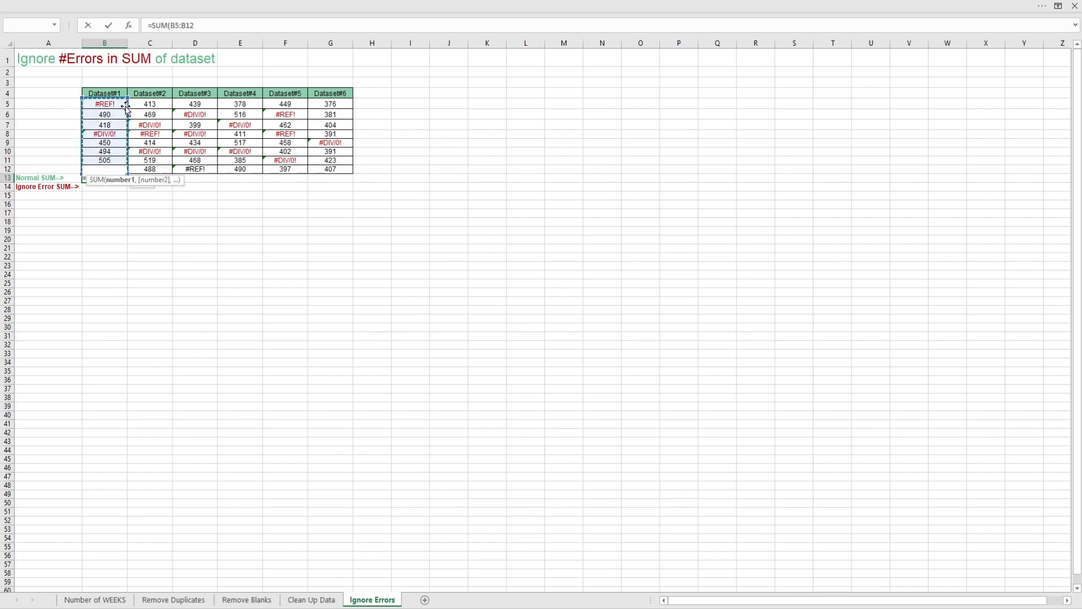
pyautogui.press('Return')
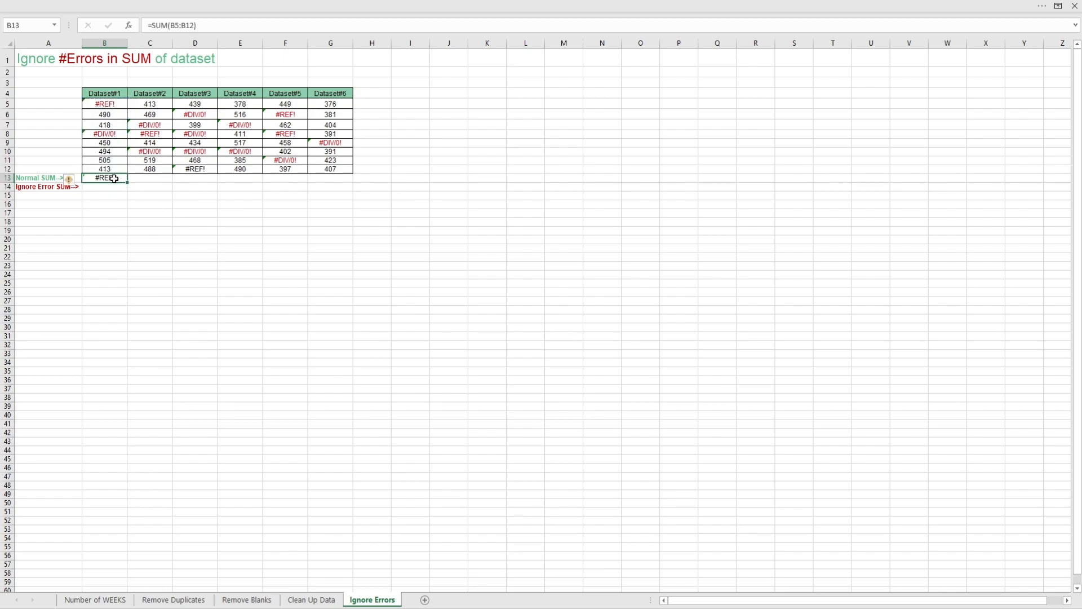
pyautogui.click(105, 186)
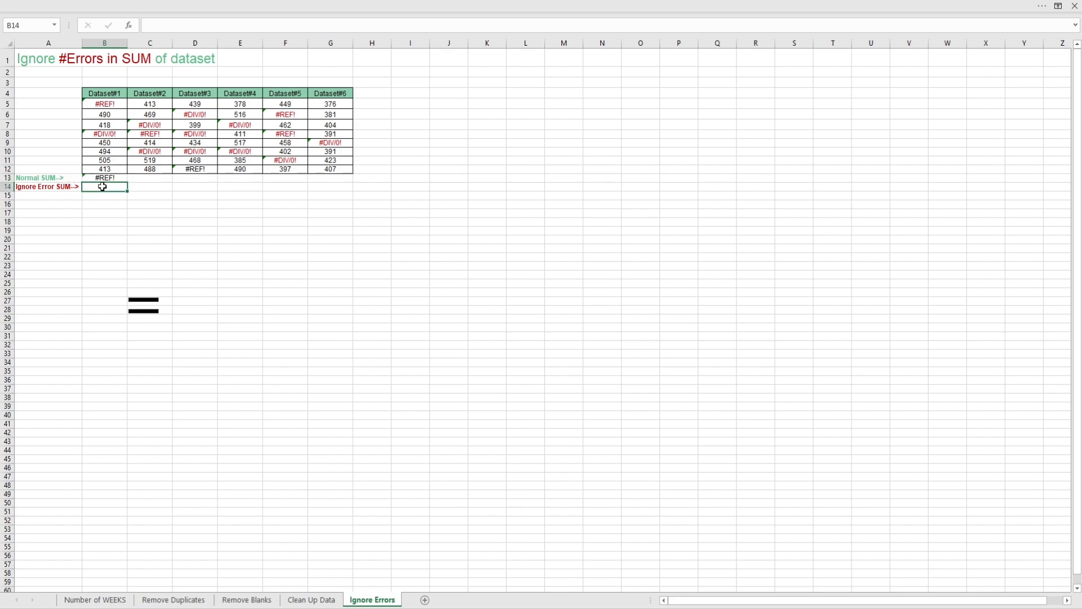
# Step: Enter =AGGREGATE(9,6,B5:B13) in B14 to sum Dataset#1 ignoring errors, giving 2770
pyautogui.write('=aggrega')
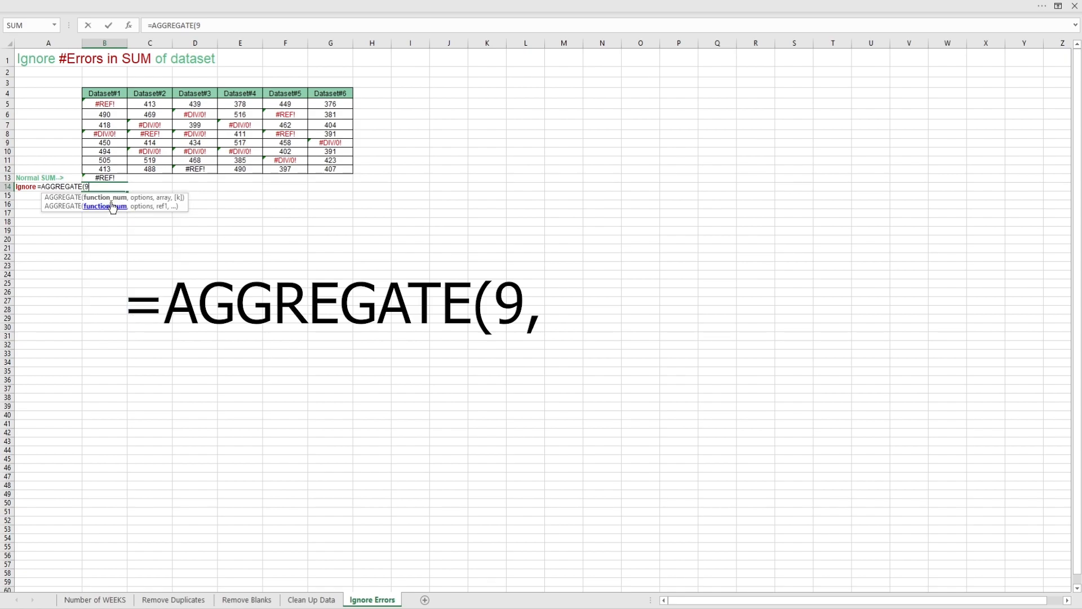
pyautogui.write(',6,B5:B13')
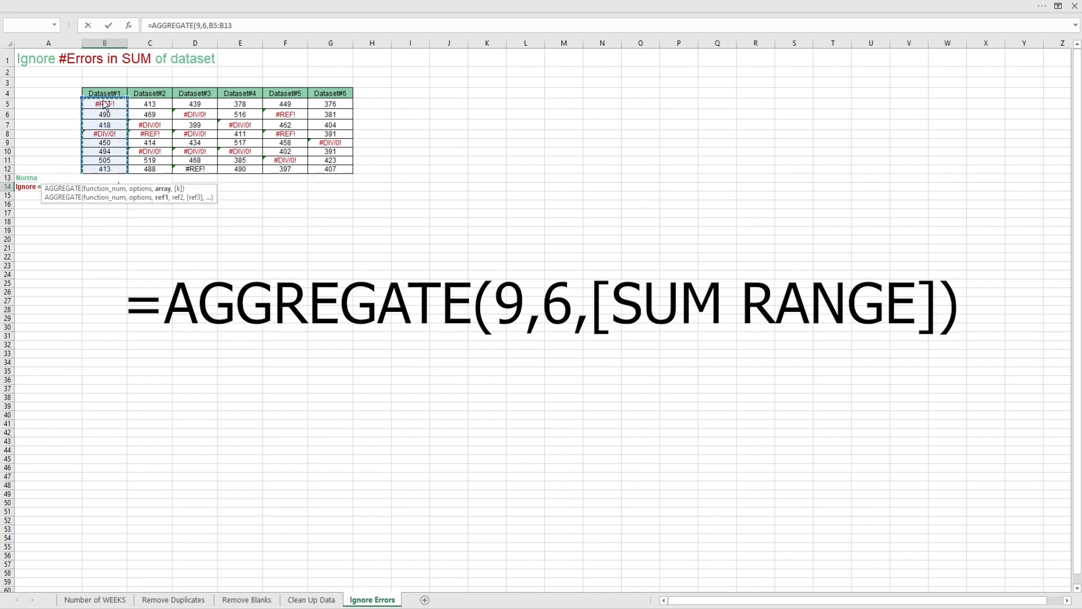
pyautogui.press('Return')
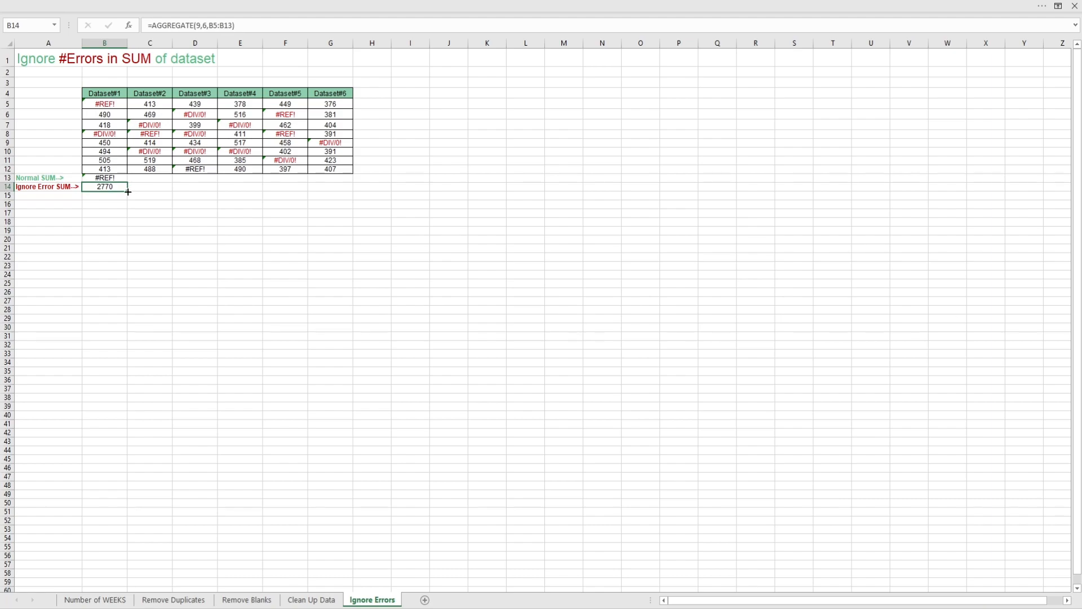